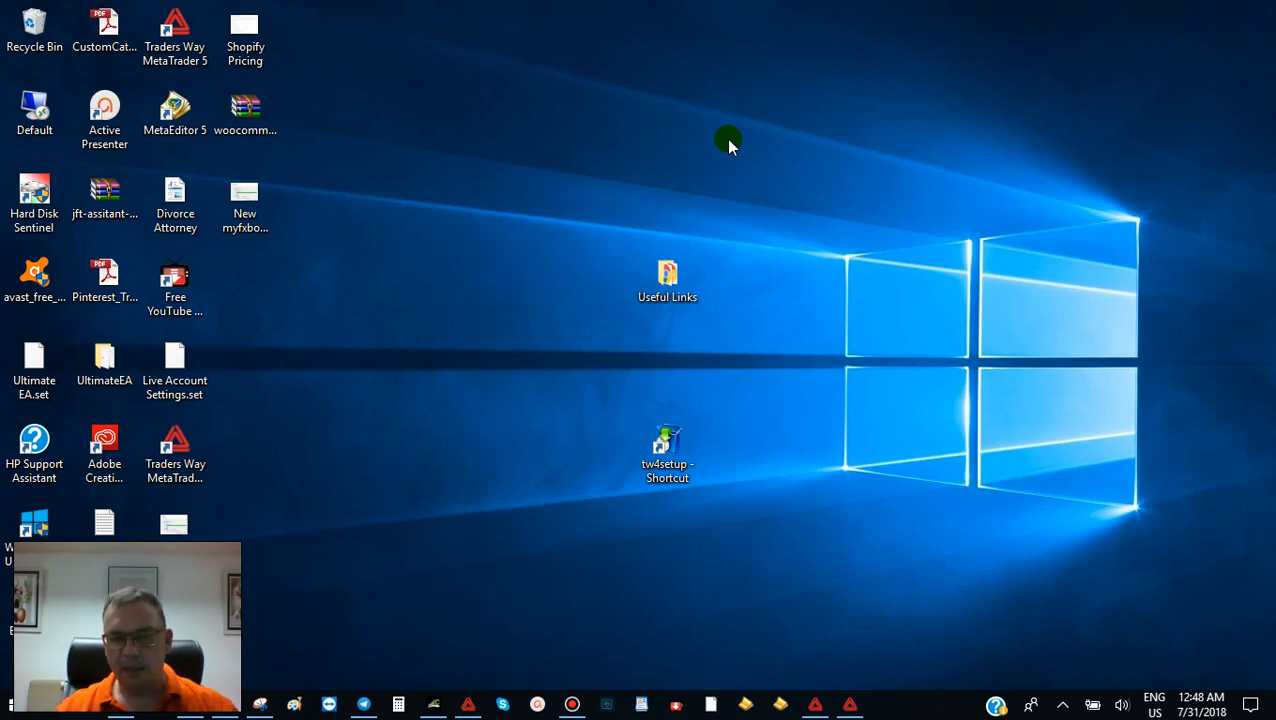
pyautogui.moveTo(812, 700)
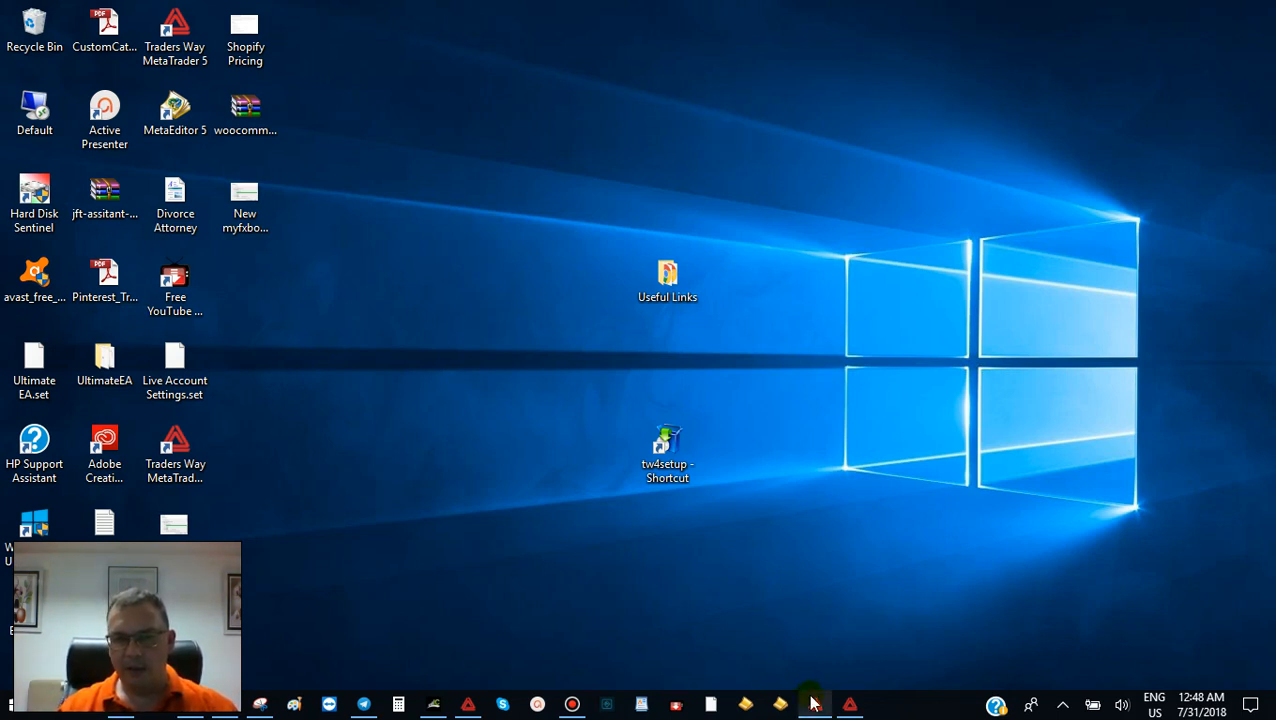
pyautogui.moveTo(848, 704)
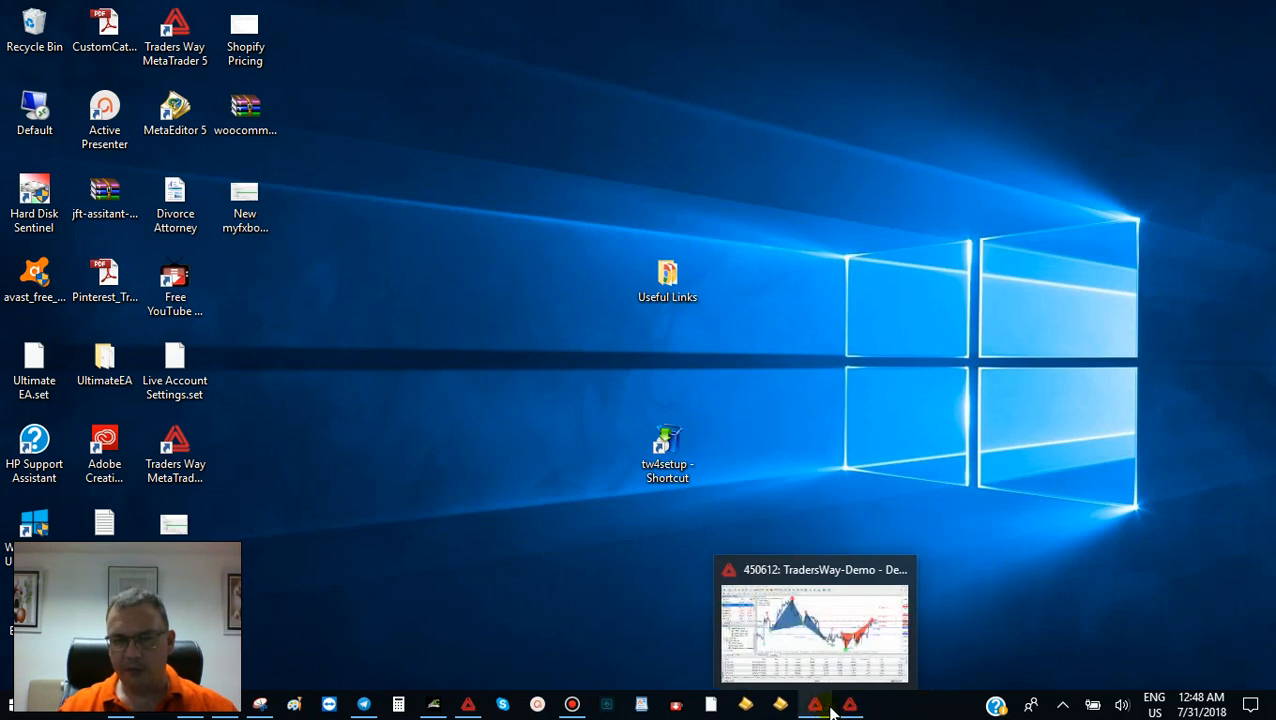
# Restore the running MetaTrader 4 terminal from the taskbar.
pyautogui.click(814, 636)
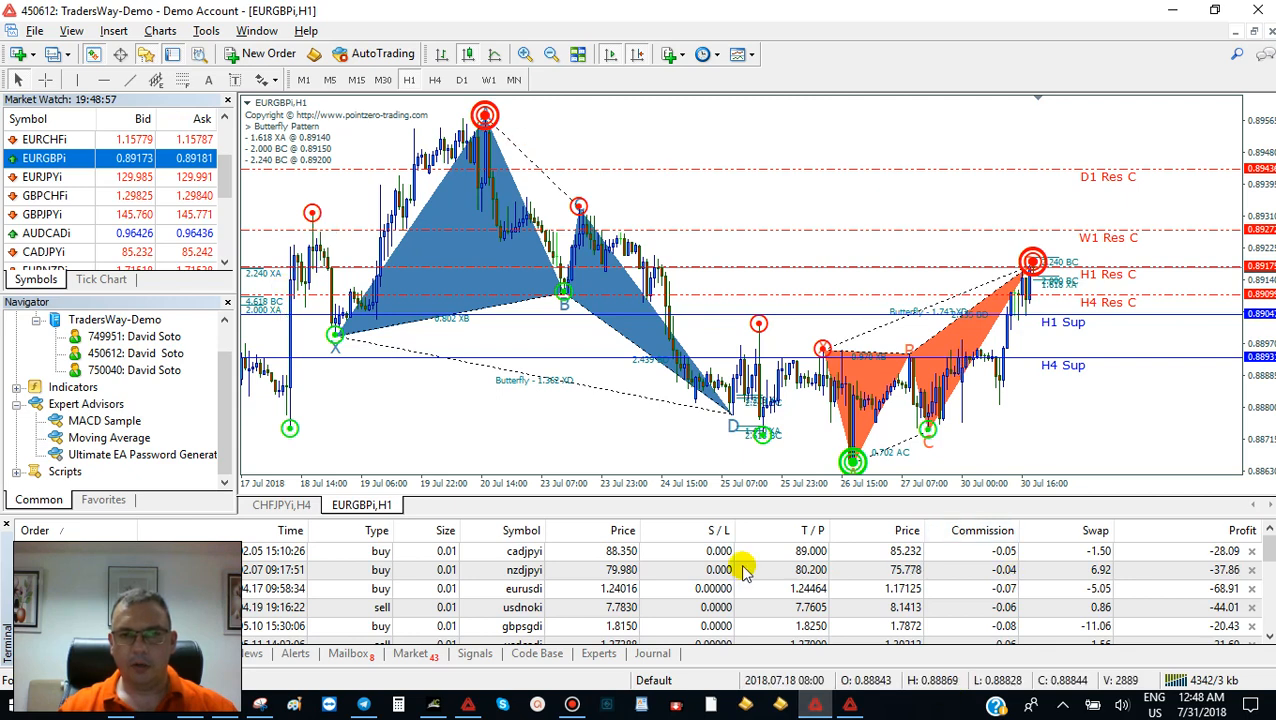
pyautogui.moveTo(620, 244)
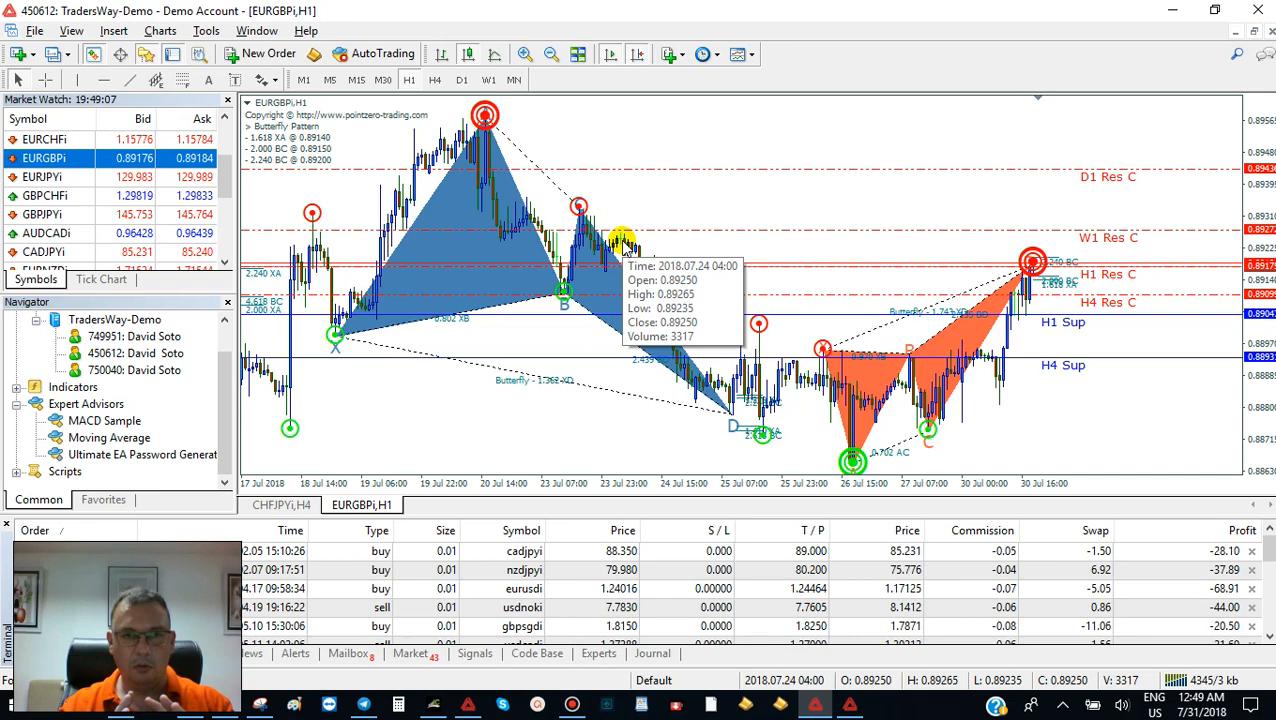
pyautogui.moveTo(676, 336)
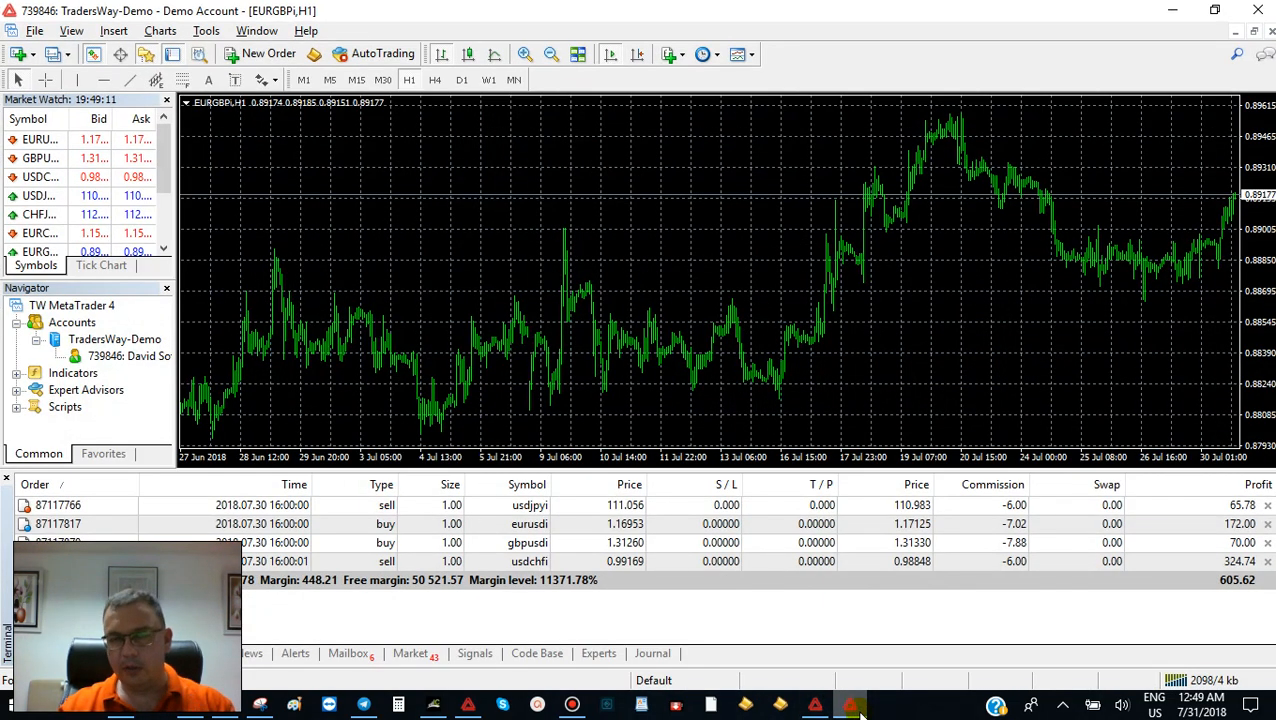
pyautogui.moveTo(564, 386)
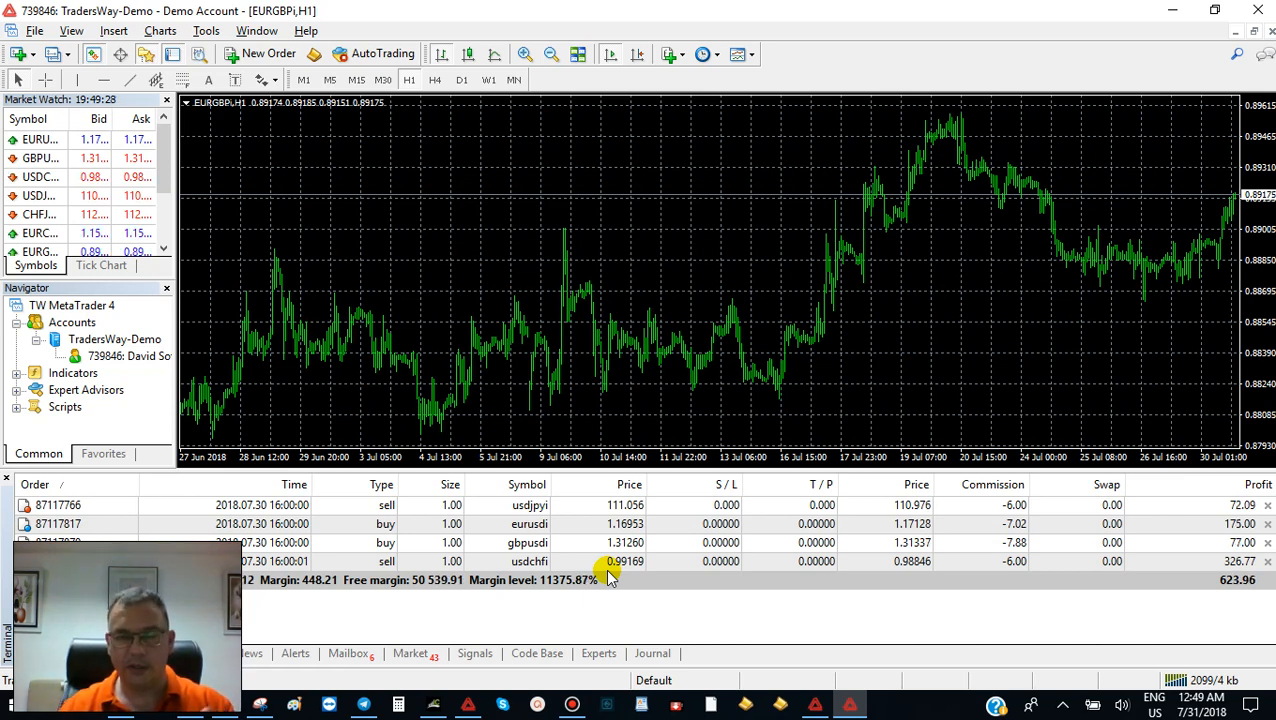
pyautogui.moveTo(1196, 570)
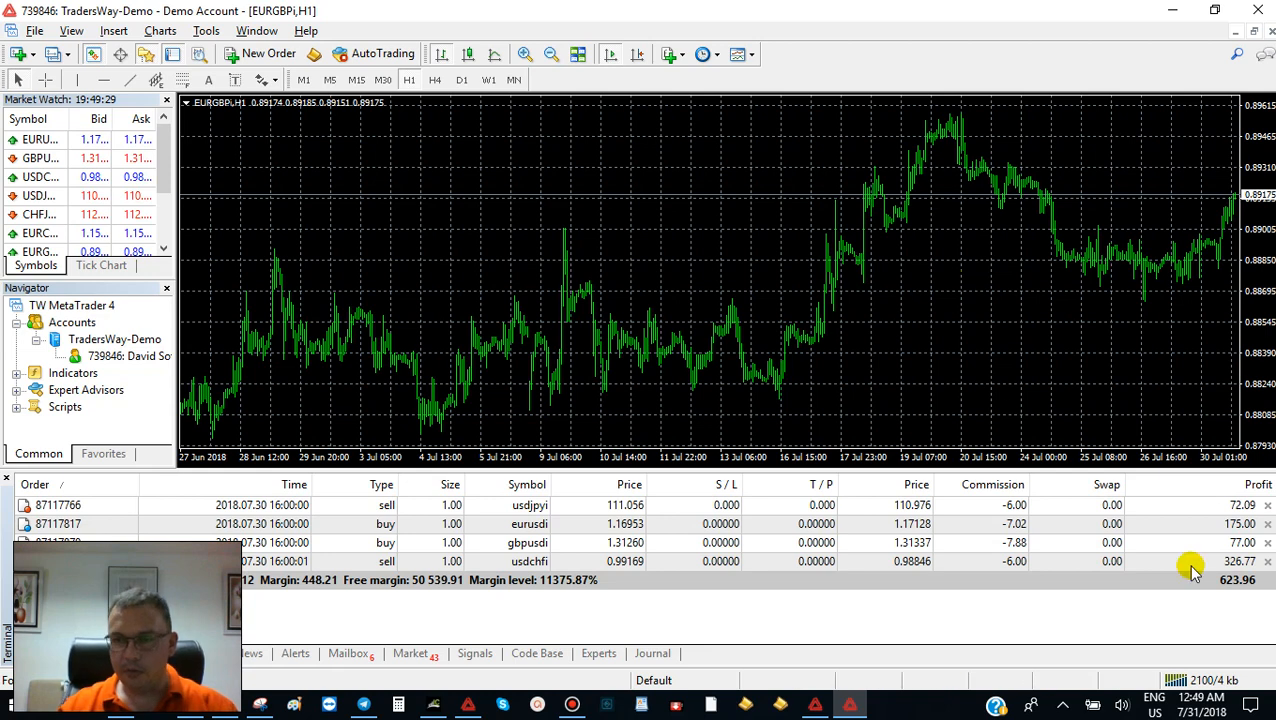
# Minimize the terminal to reveal the desktop and its tw4setup shortcut.
pyautogui.click(1172, 10)
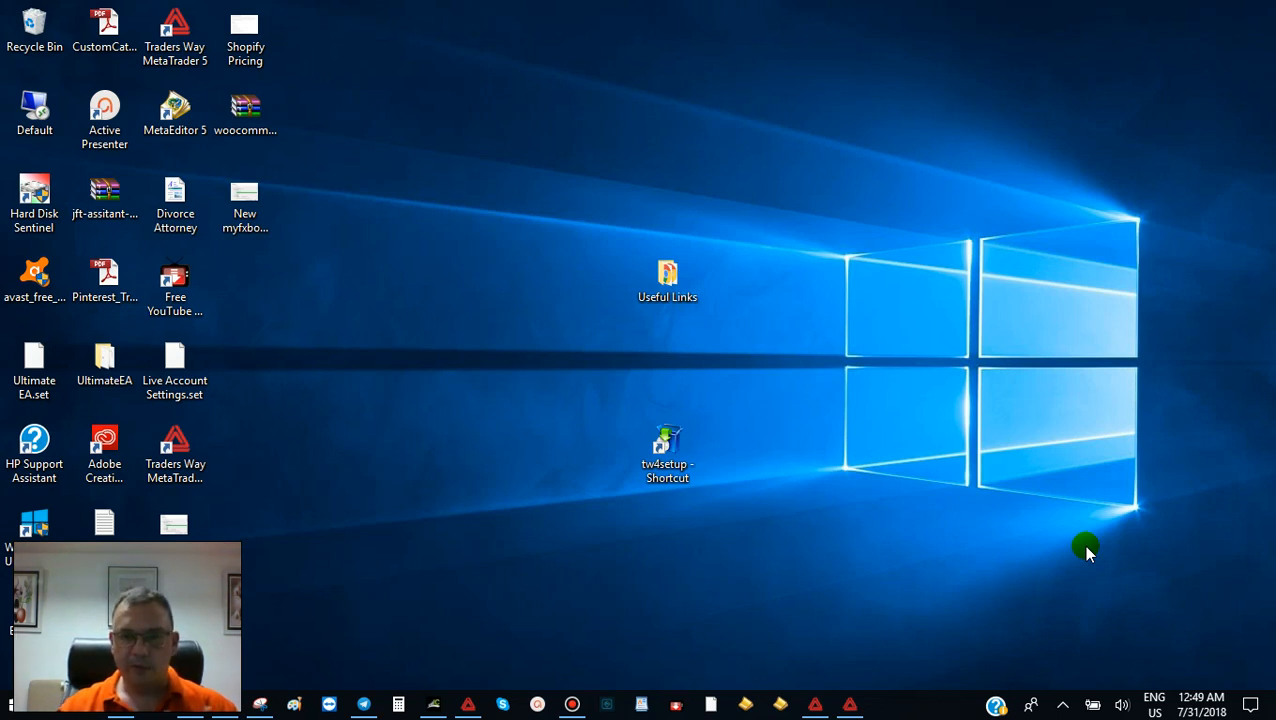
pyautogui.moveTo(848, 704)
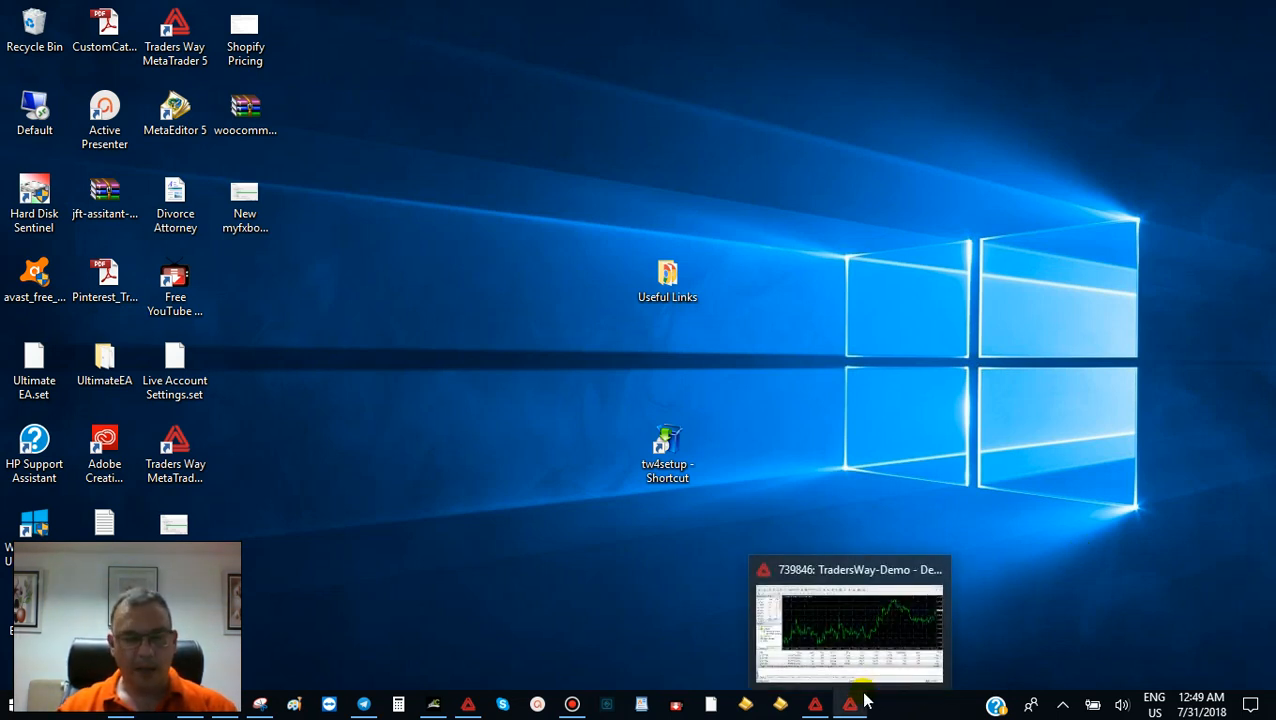
pyautogui.moveTo(766, 492)
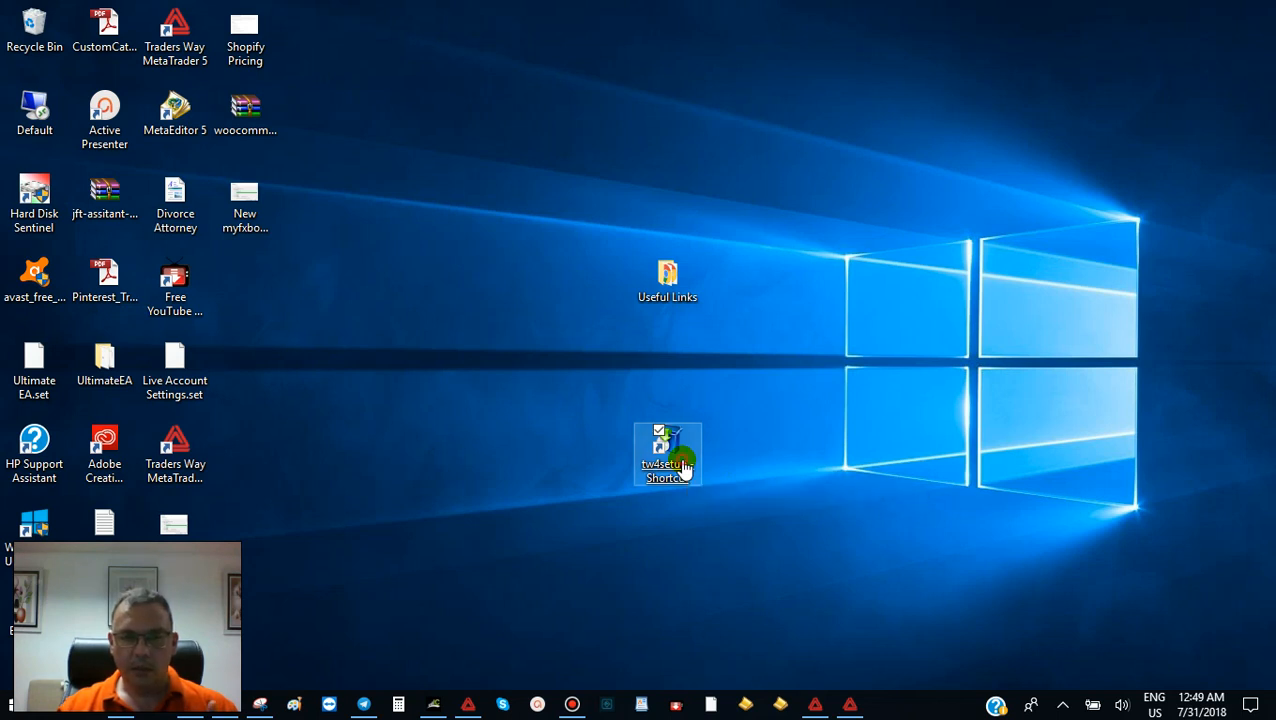
pyautogui.moveTo(668, 456)
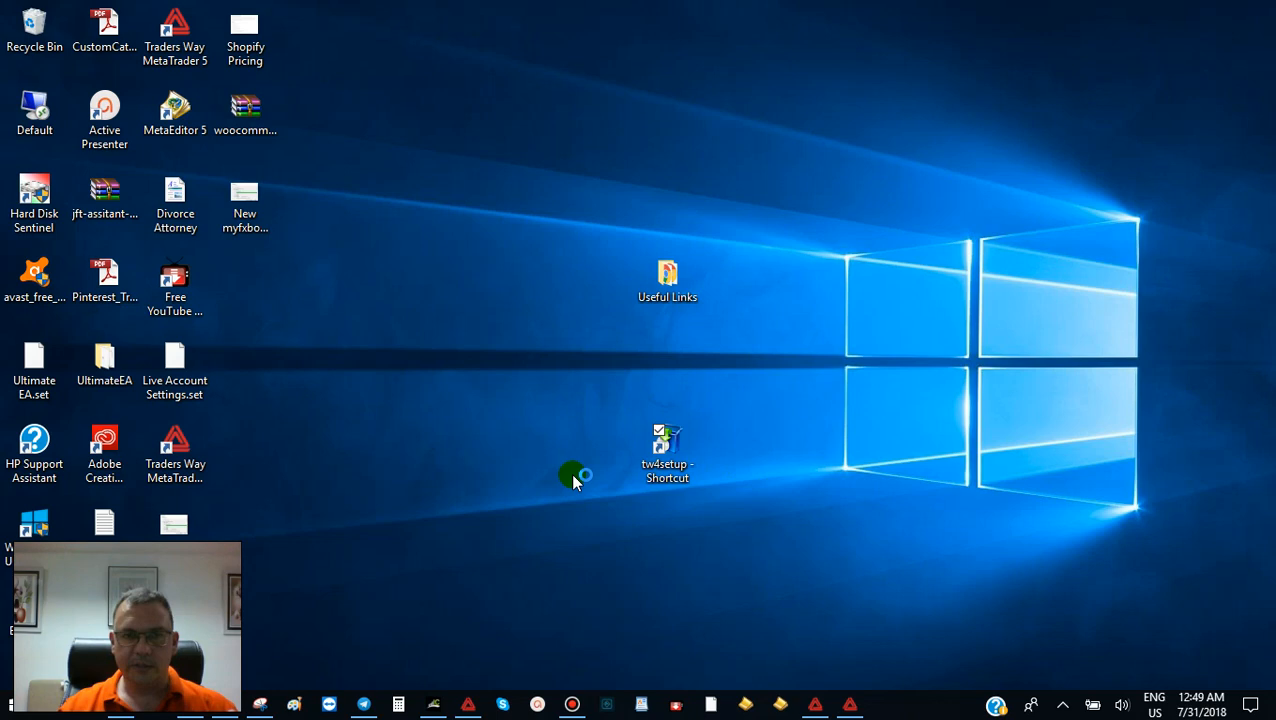
# Launch tw4setup, accept the licence agreement and go to the installation settings.
pyautogui.doubleClick(666, 436)
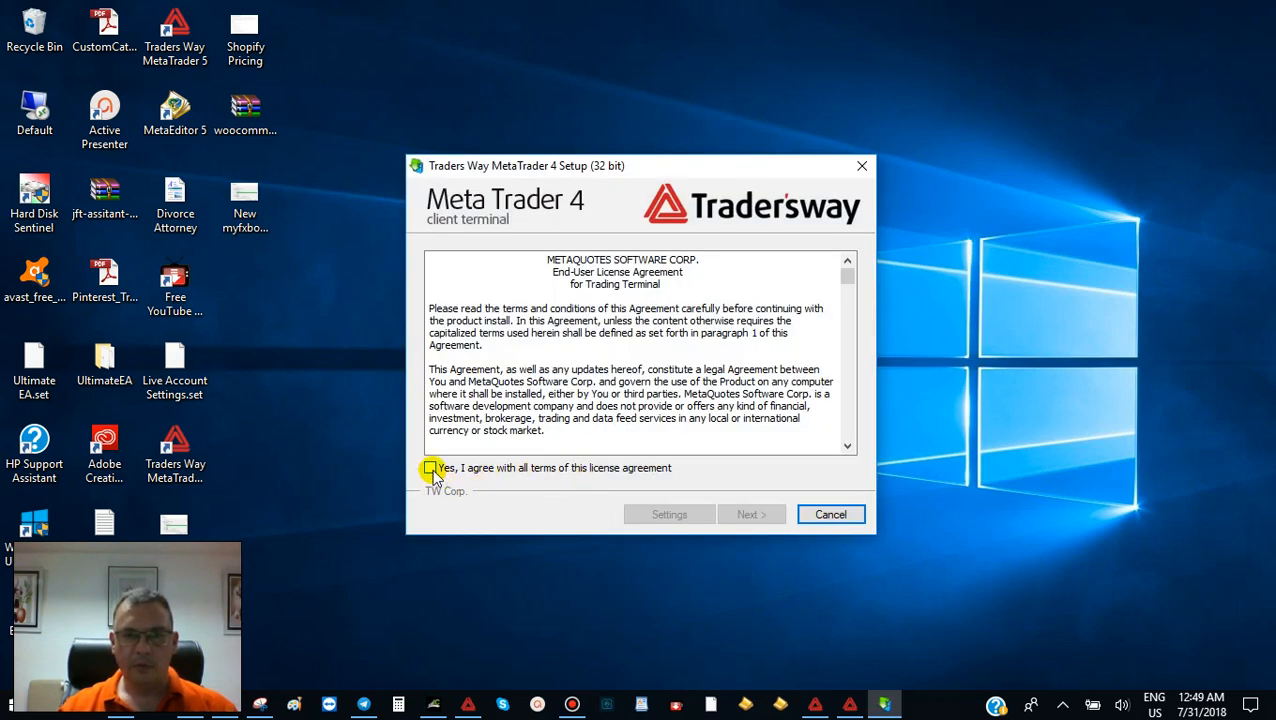
pyautogui.click(430, 468)
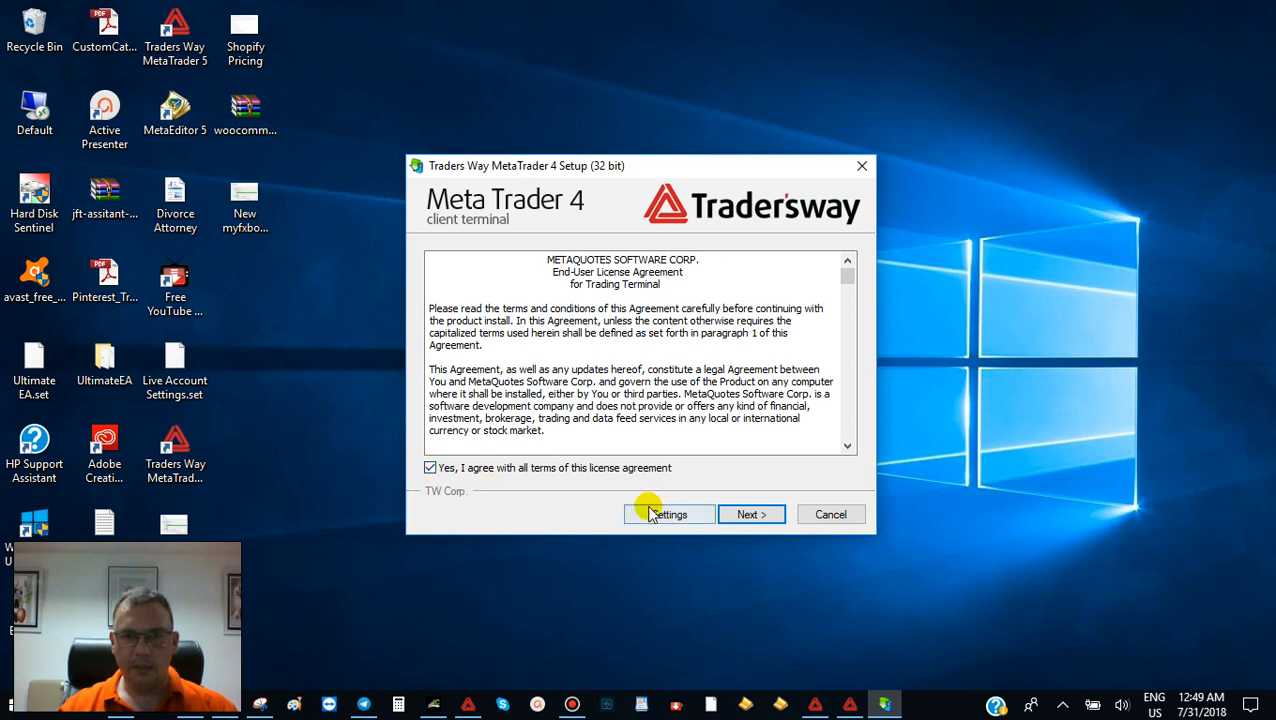
pyautogui.click(752, 514)
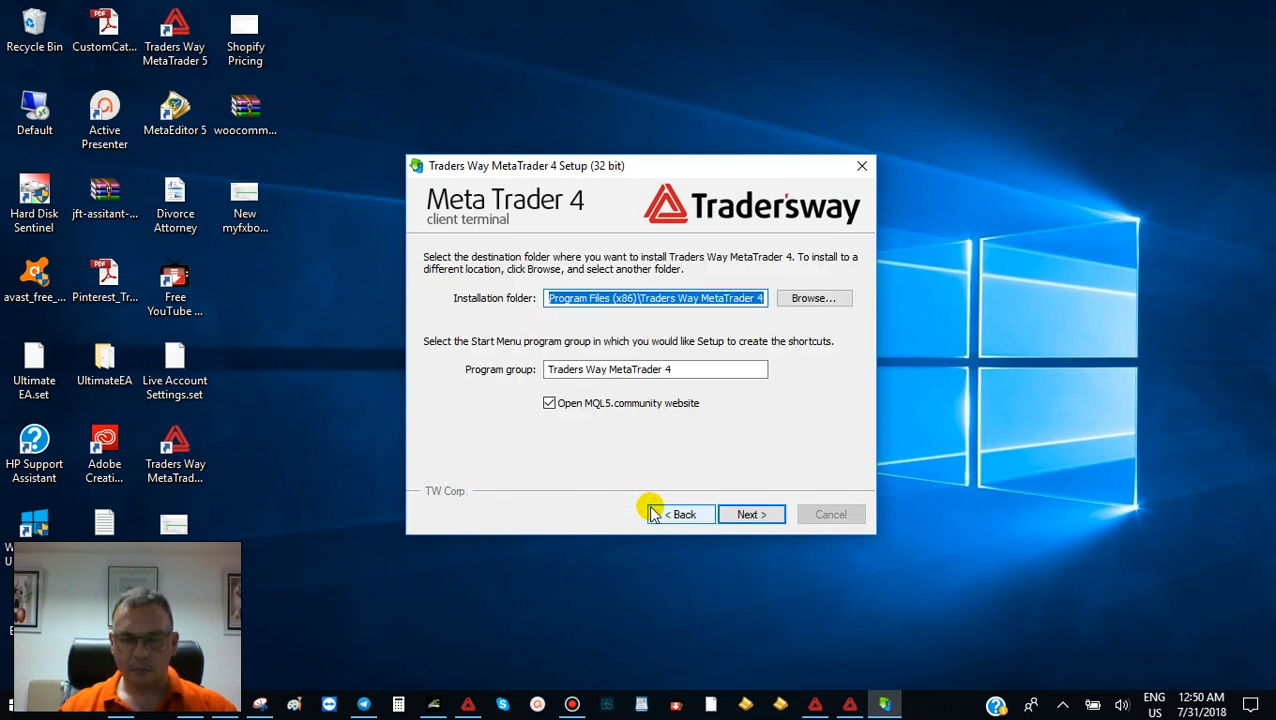
pyautogui.moveTo(764, 296)
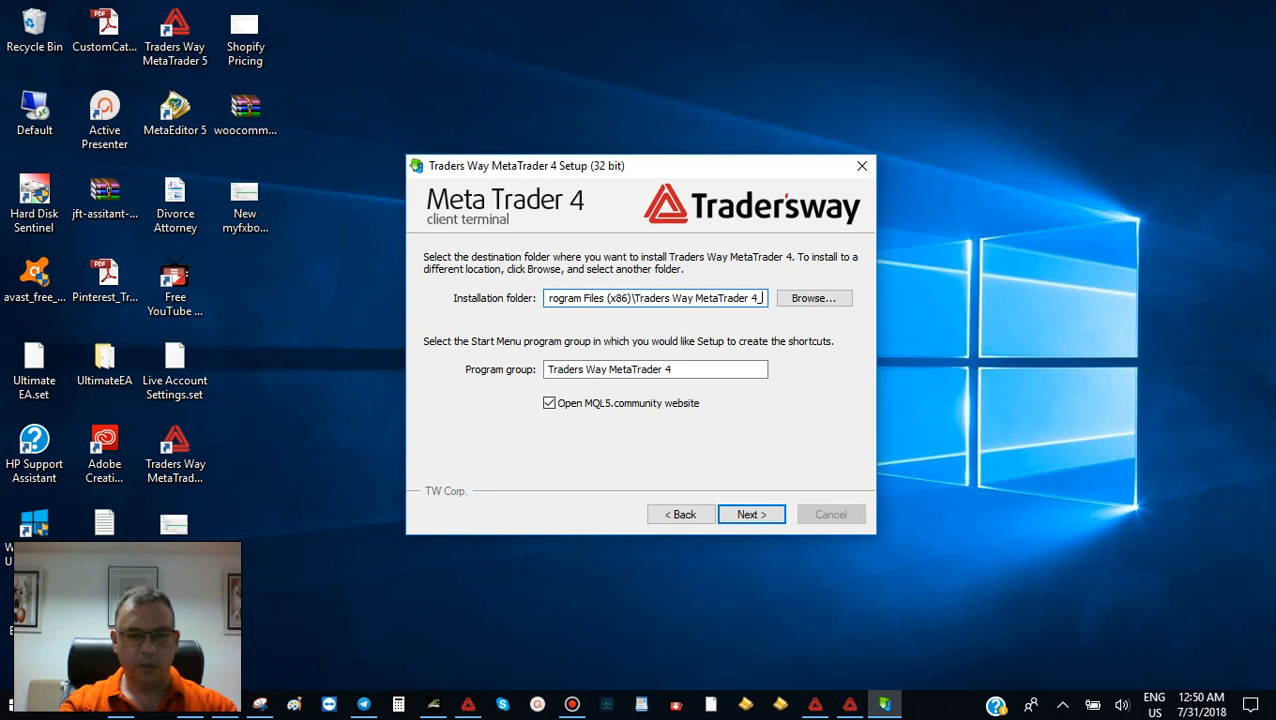
# Suffix the installation folder and program group with _3, untick the MQL5 community website, and proceed.
pyautogui.write('_2')
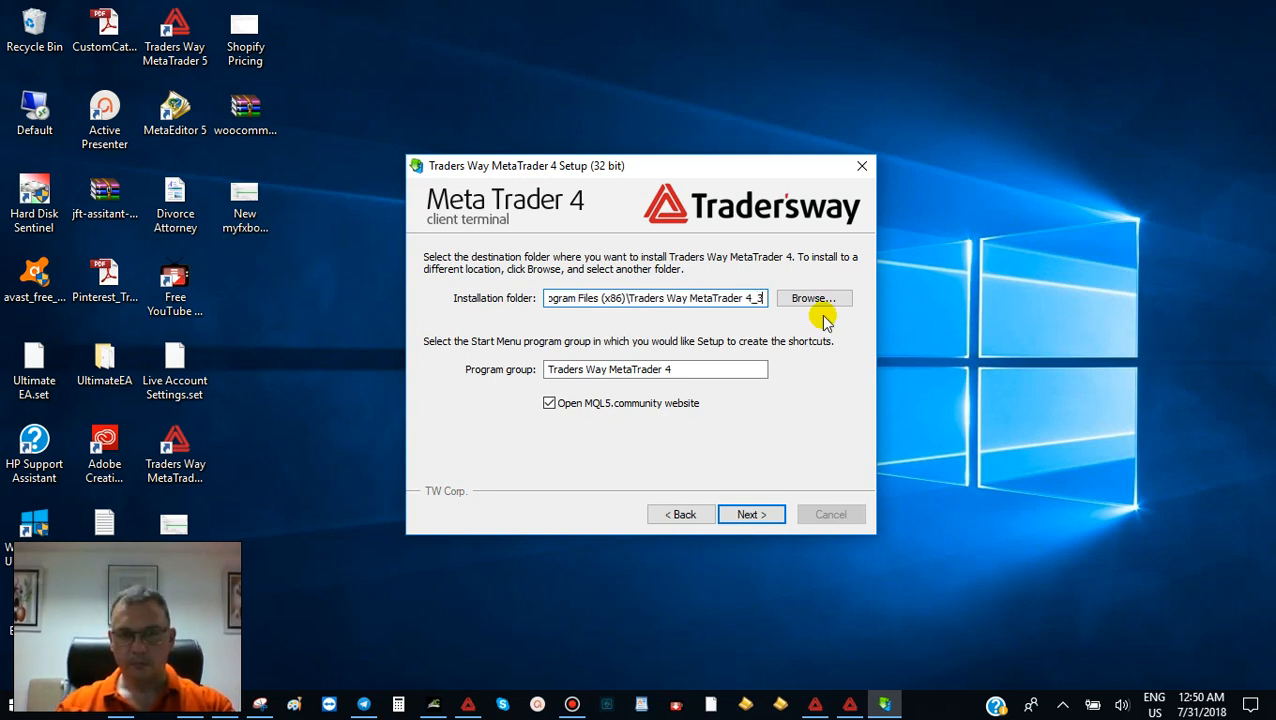
pyautogui.click(656, 368)
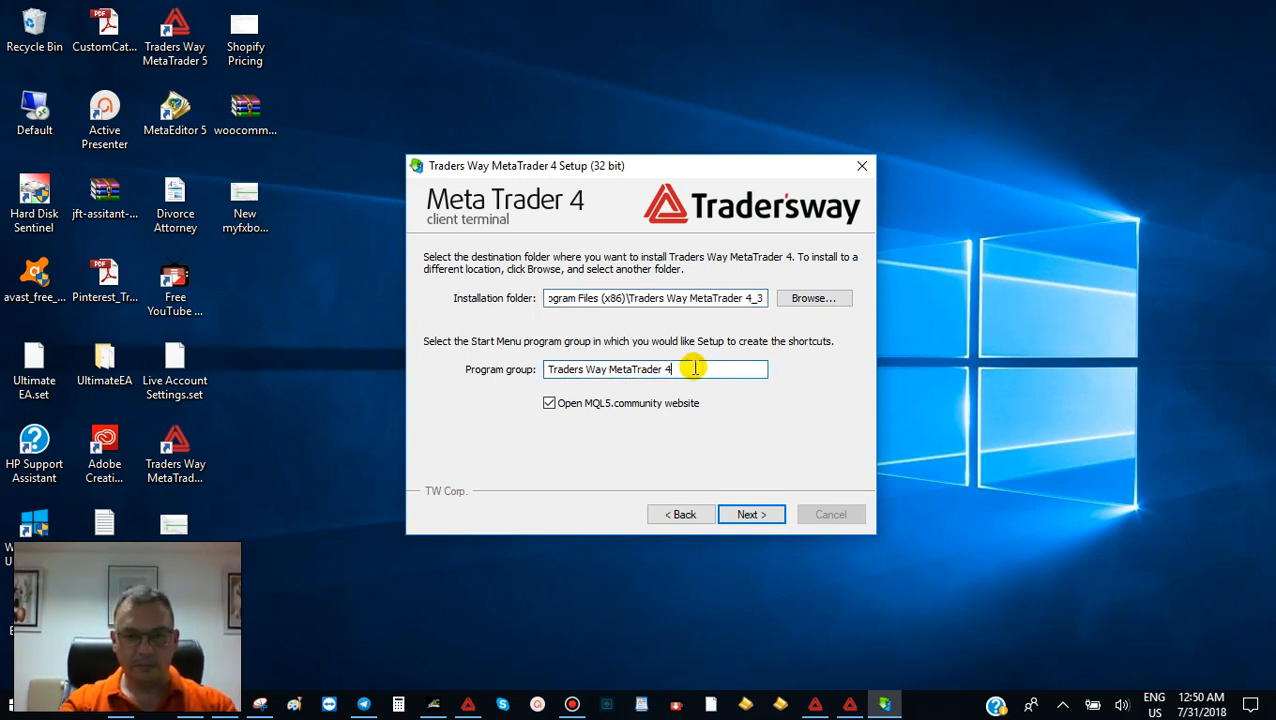
pyautogui.write('_3')
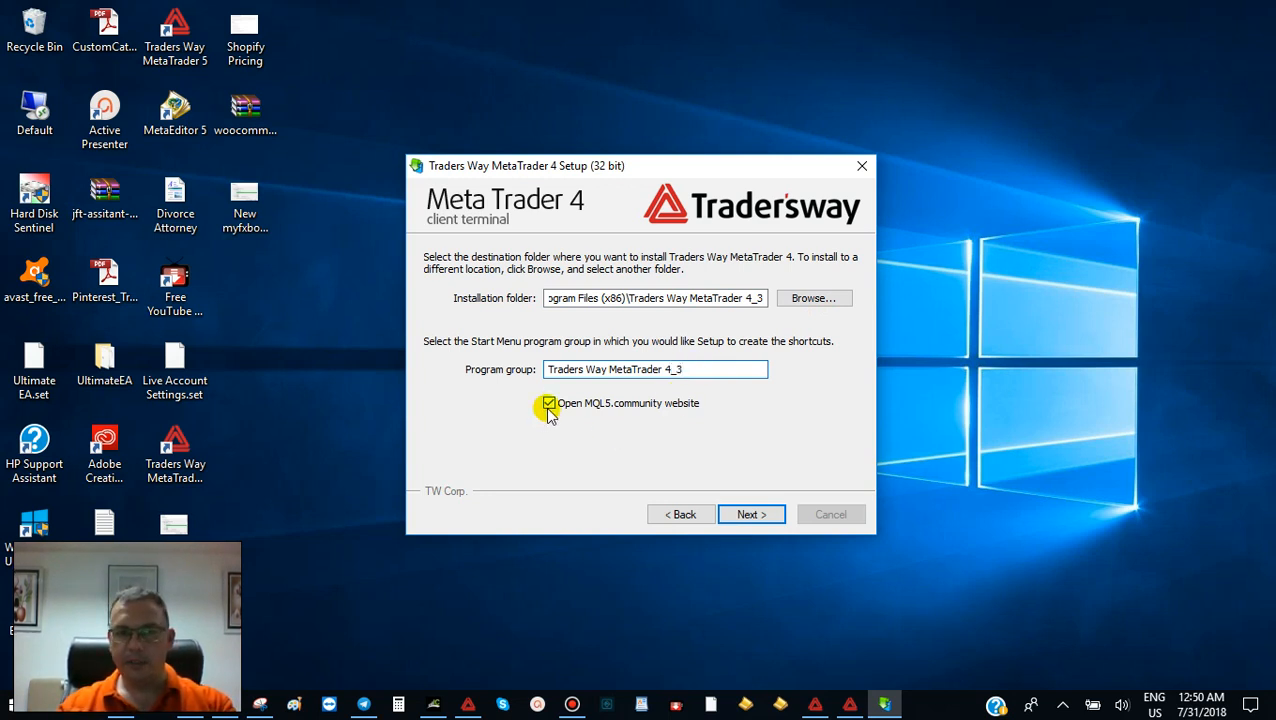
pyautogui.click(548, 404)
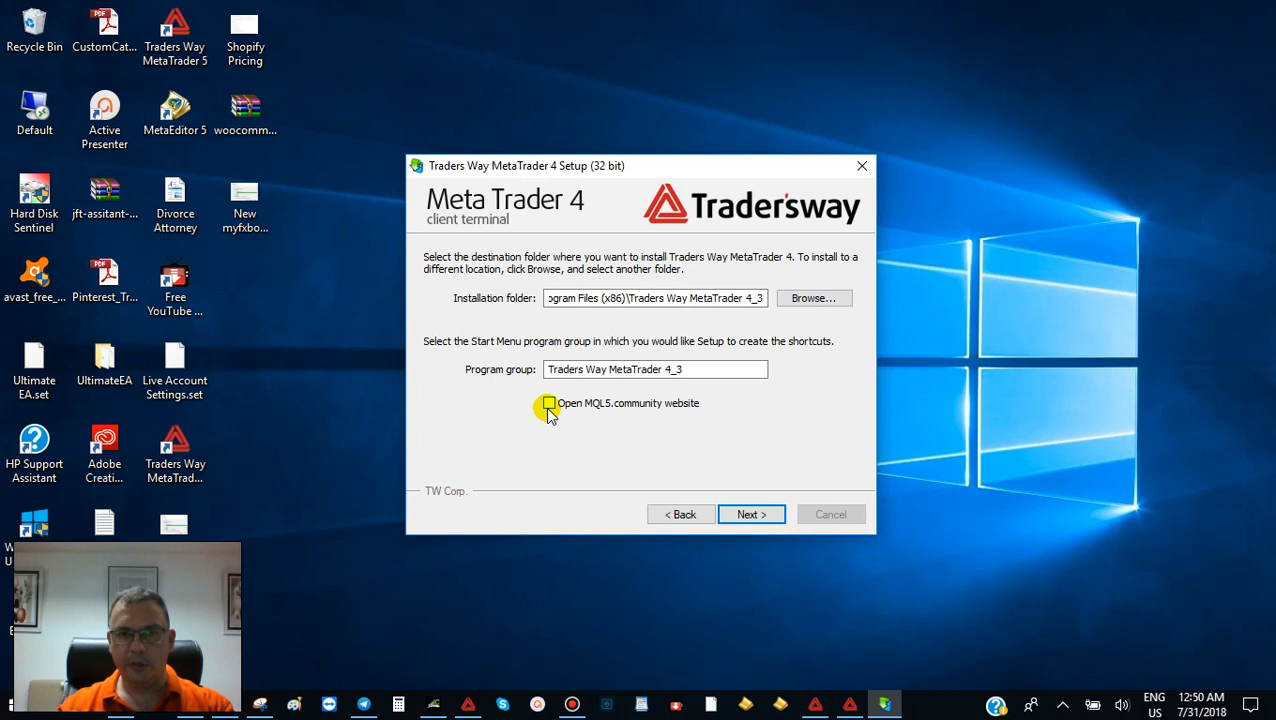
pyautogui.click(752, 512)
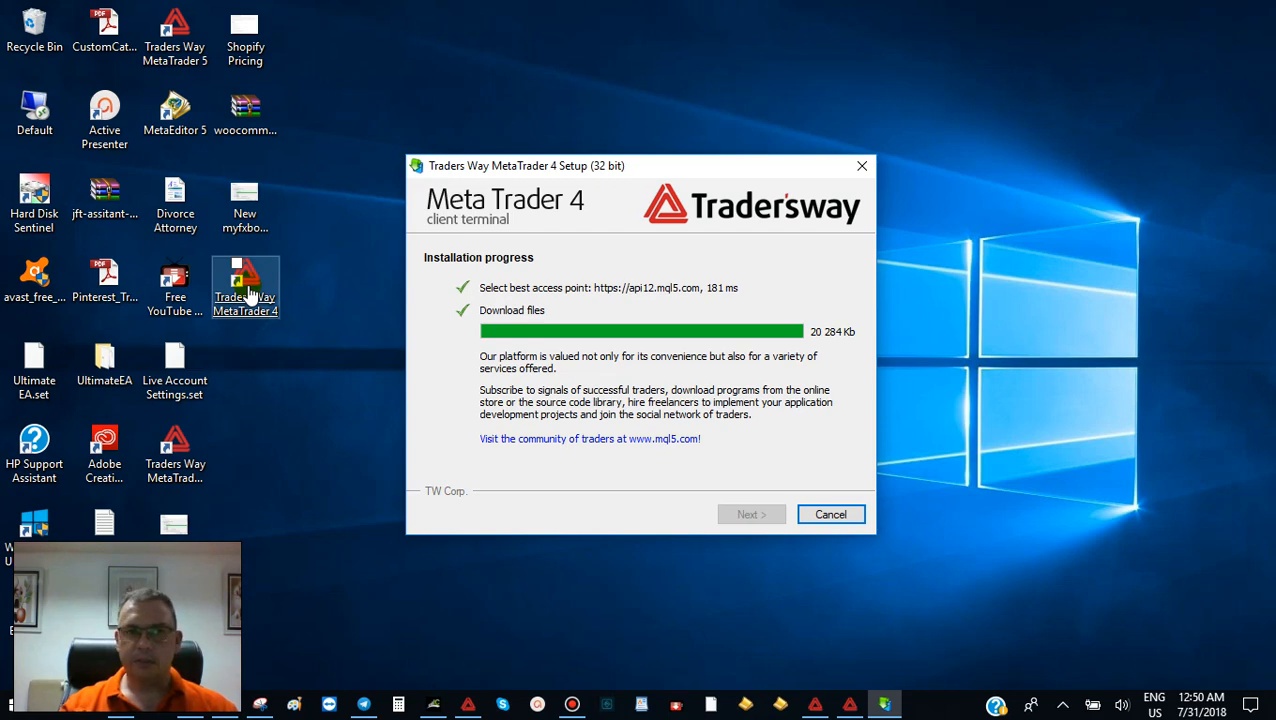
# Rename the new shortcut to 'Traders Way MetaTrader 4_3', finish setup and grant permission.
pyautogui.rightClick(244, 284)
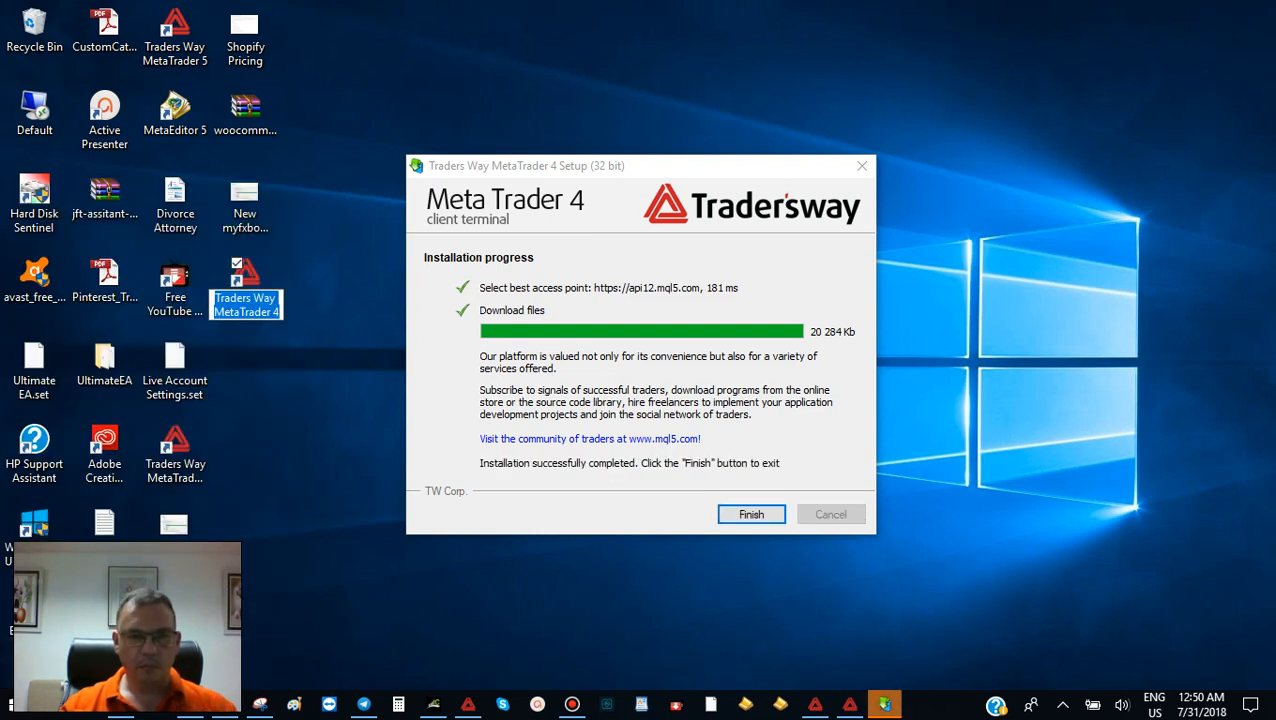
pyautogui.moveTo(284, 332)
pyautogui.write('_3')
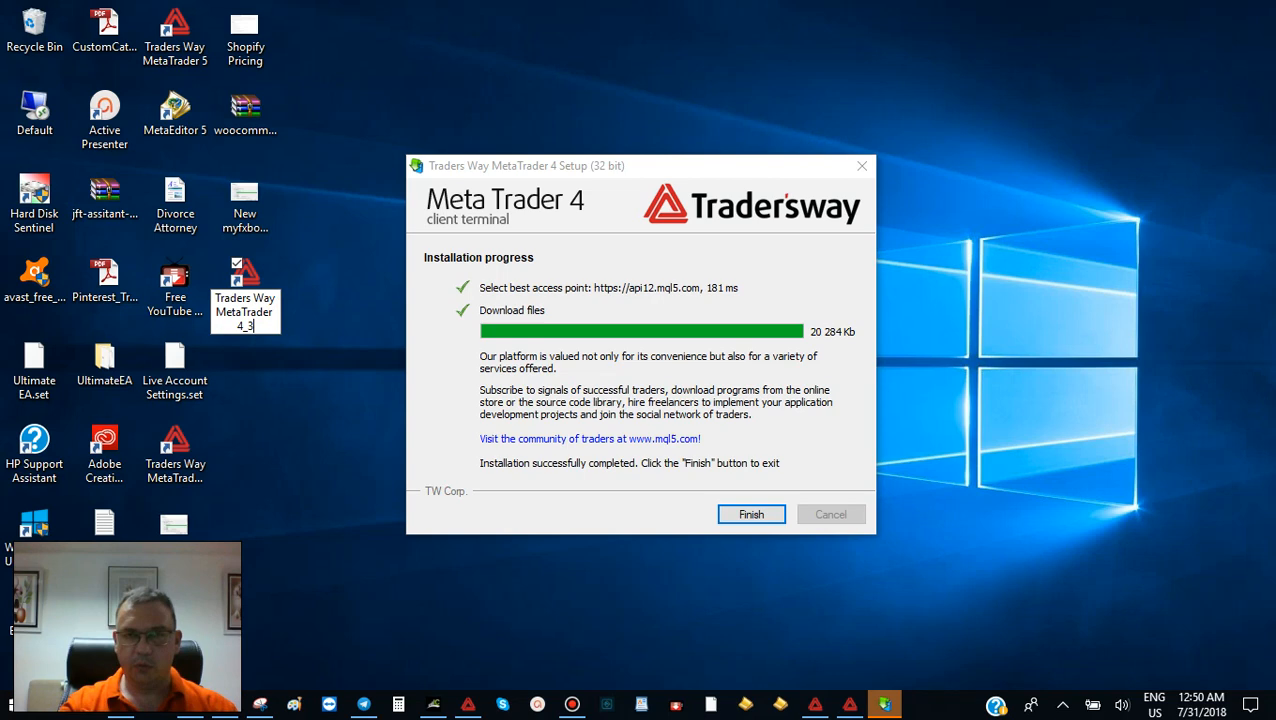
pyautogui.click(752, 514)
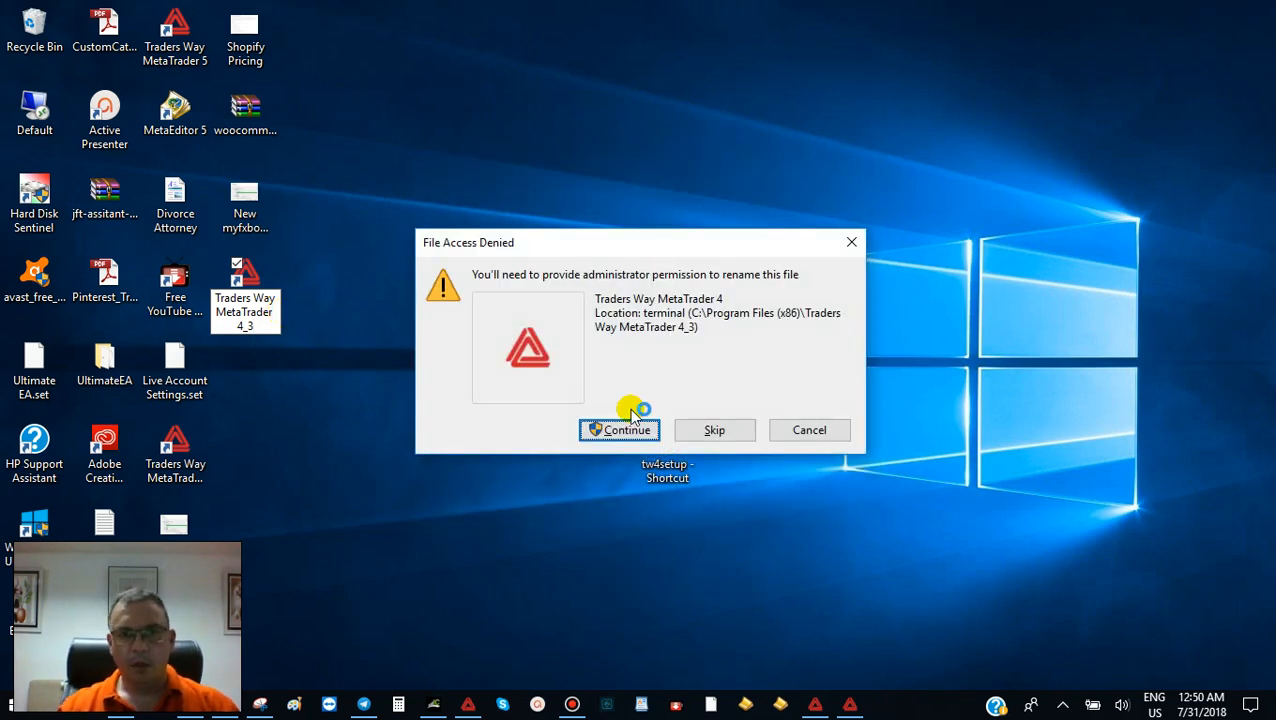
pyautogui.click(620, 428)
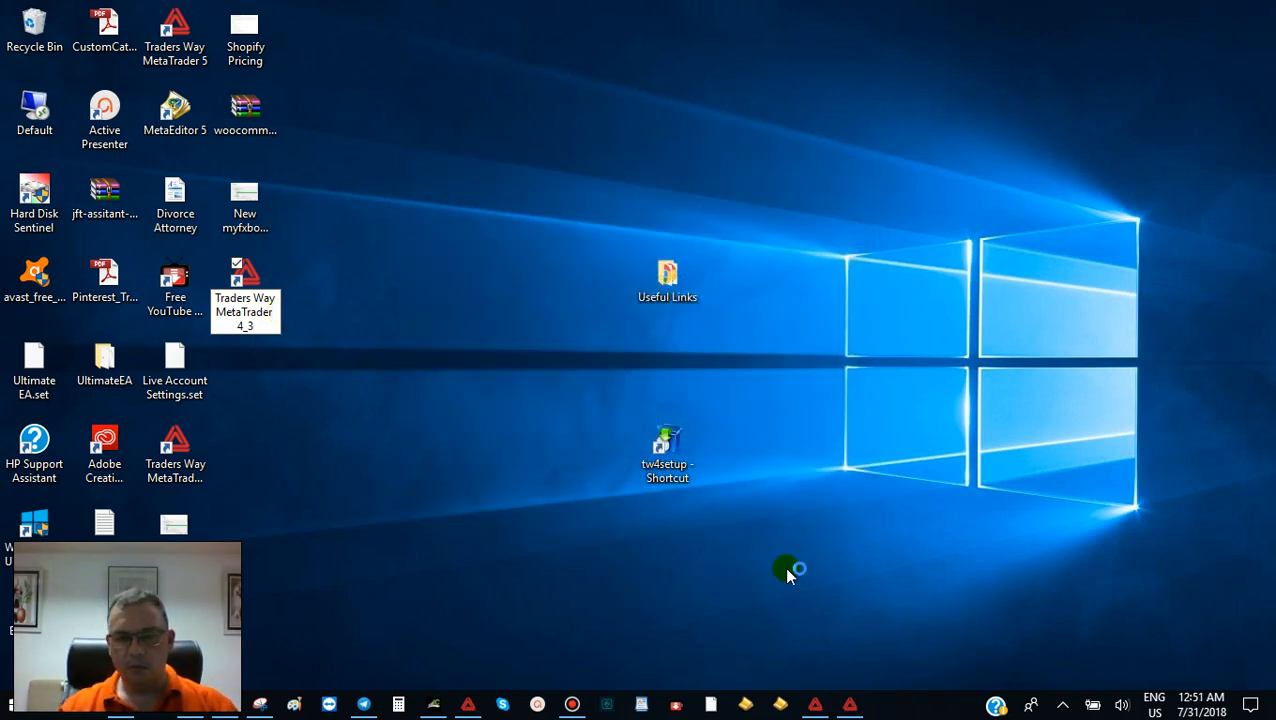
pyautogui.click(244, 290)
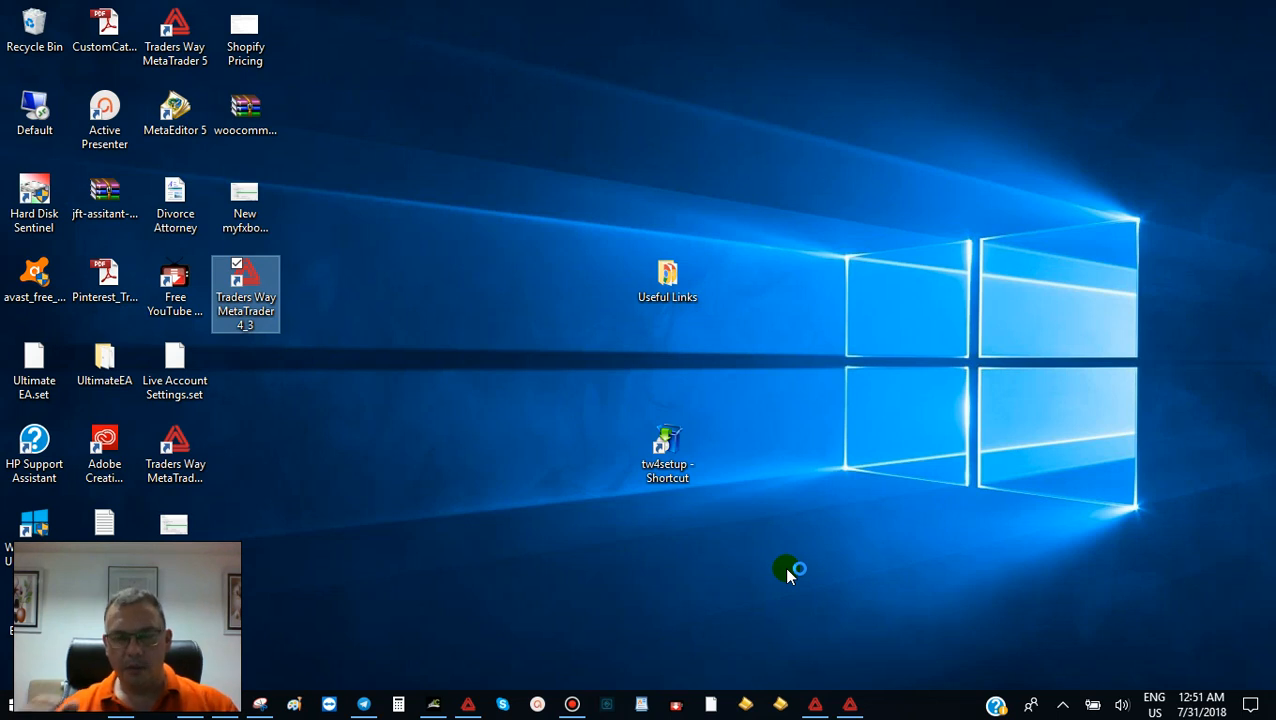
pyautogui.moveTo(788, 572)
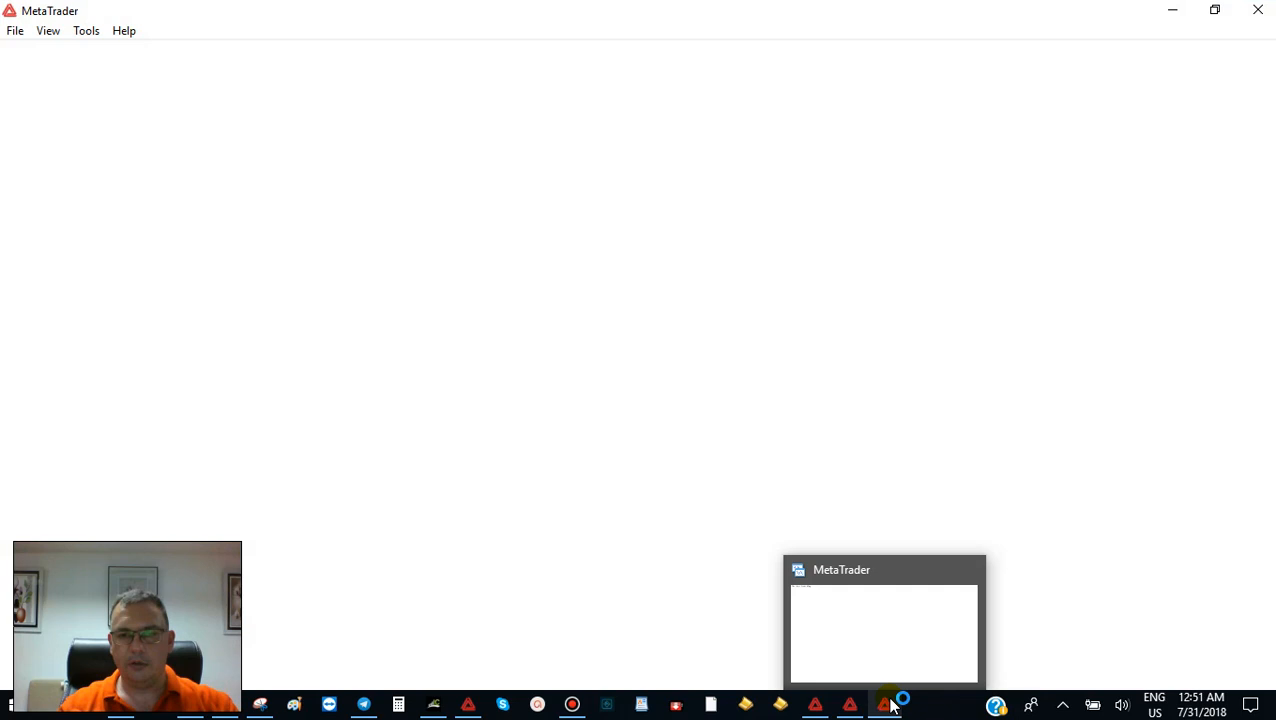
# Start the Traders Way MetaTrader 4_3 terminal and let it log into the demo account.
pyautogui.rightClick(884, 704)
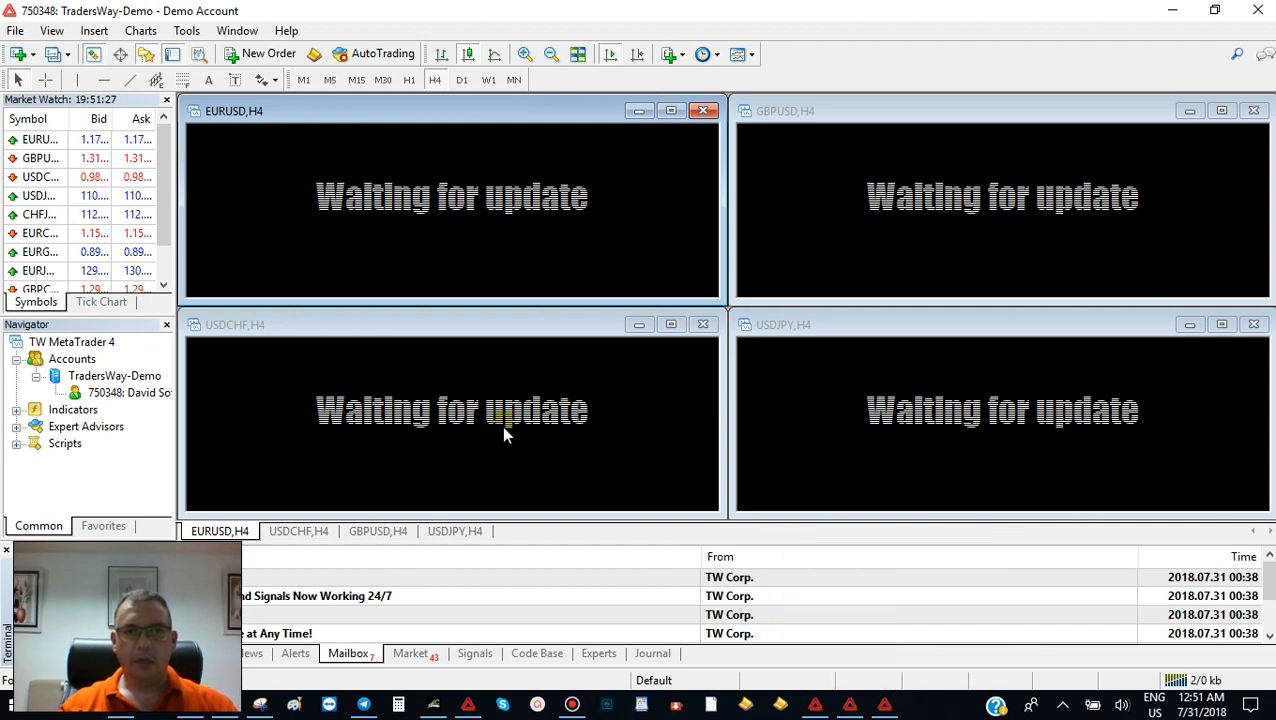
pyautogui.moveTo(860, 218)
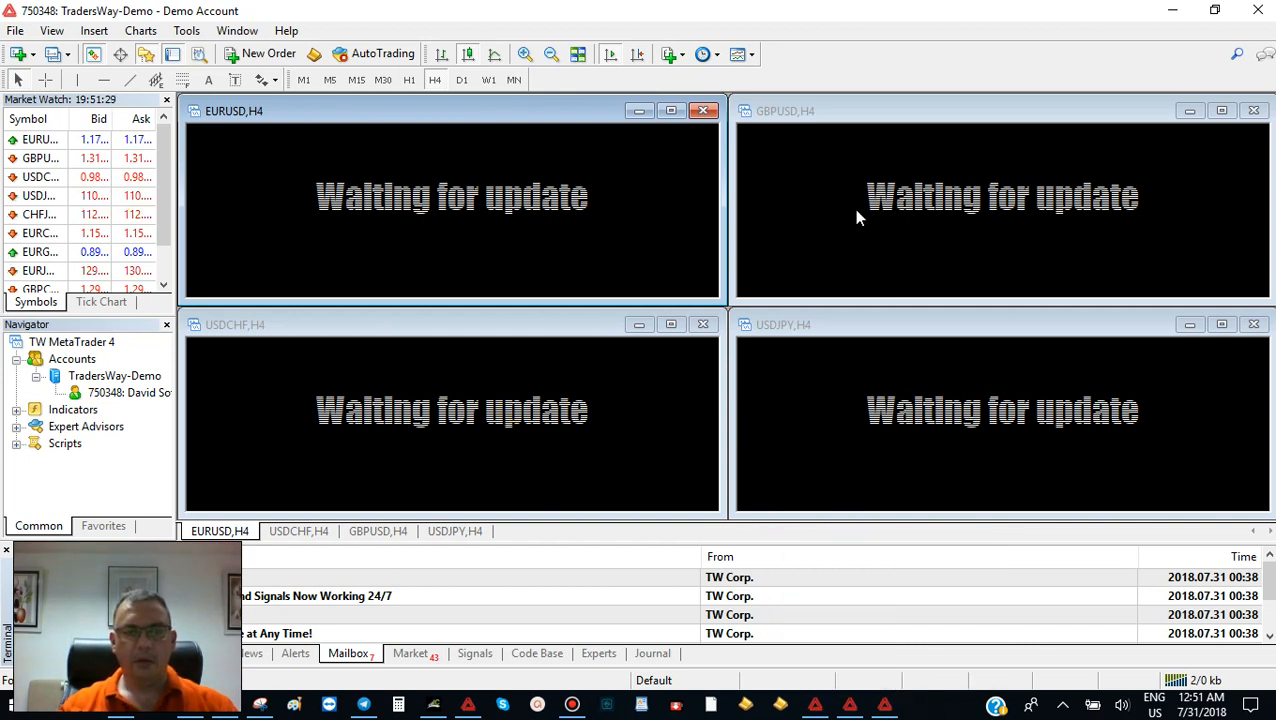
pyautogui.moveTo(370, 248)
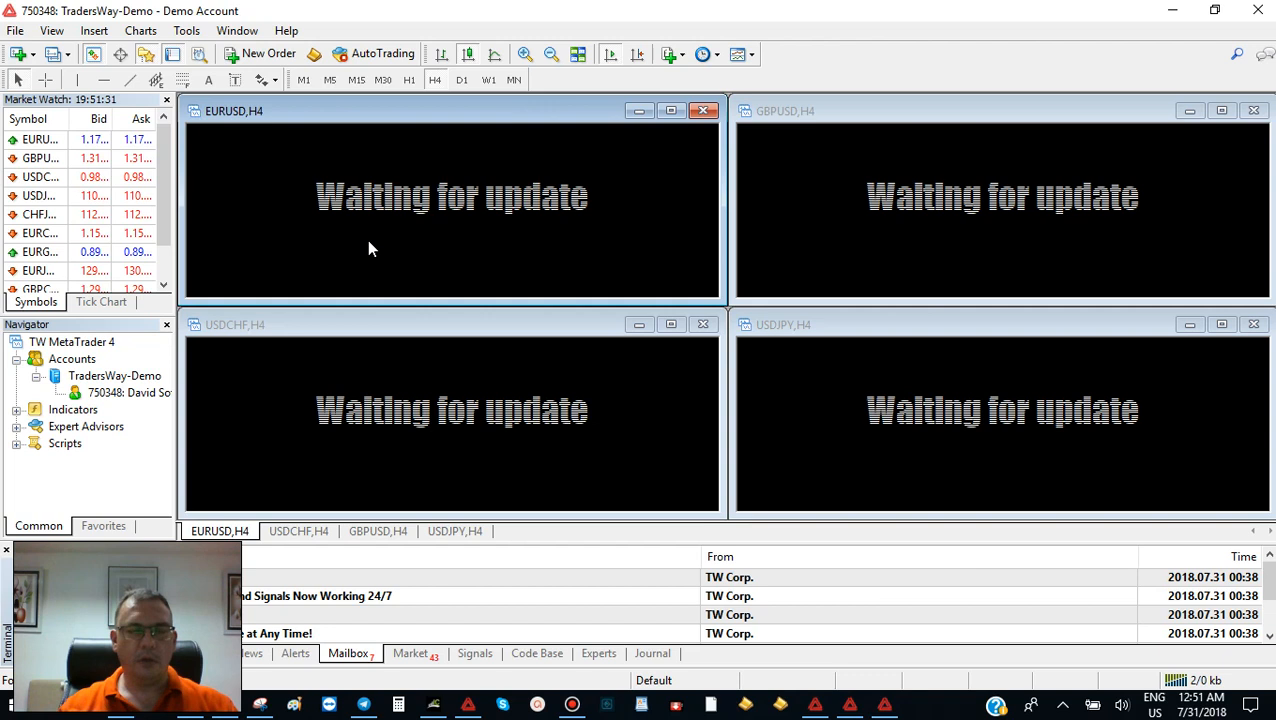